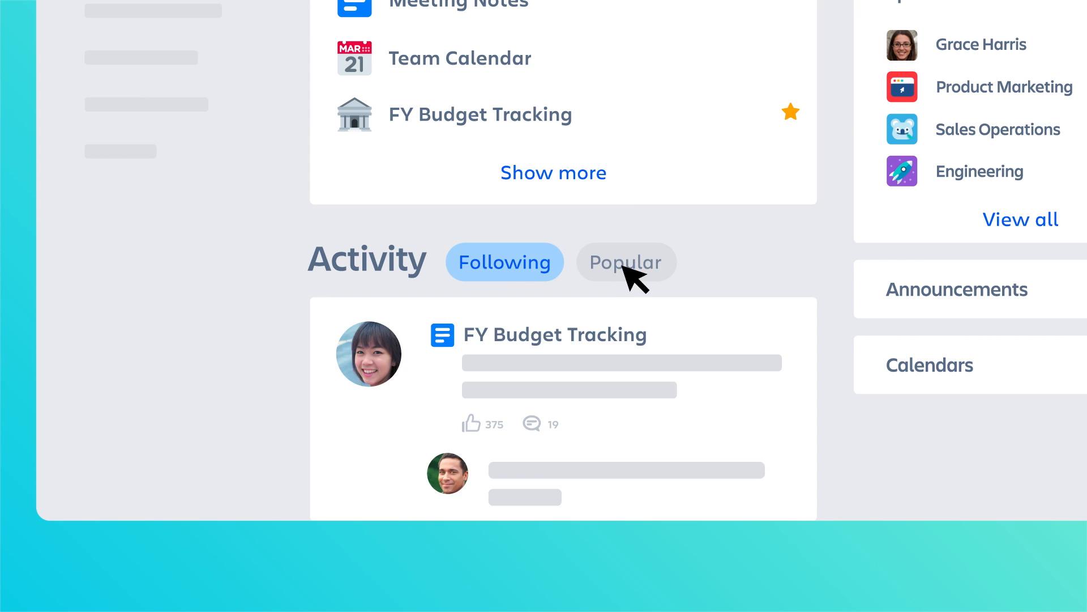
Step: Switch the home Activity feed from Following to Popular
left_click(625, 263)
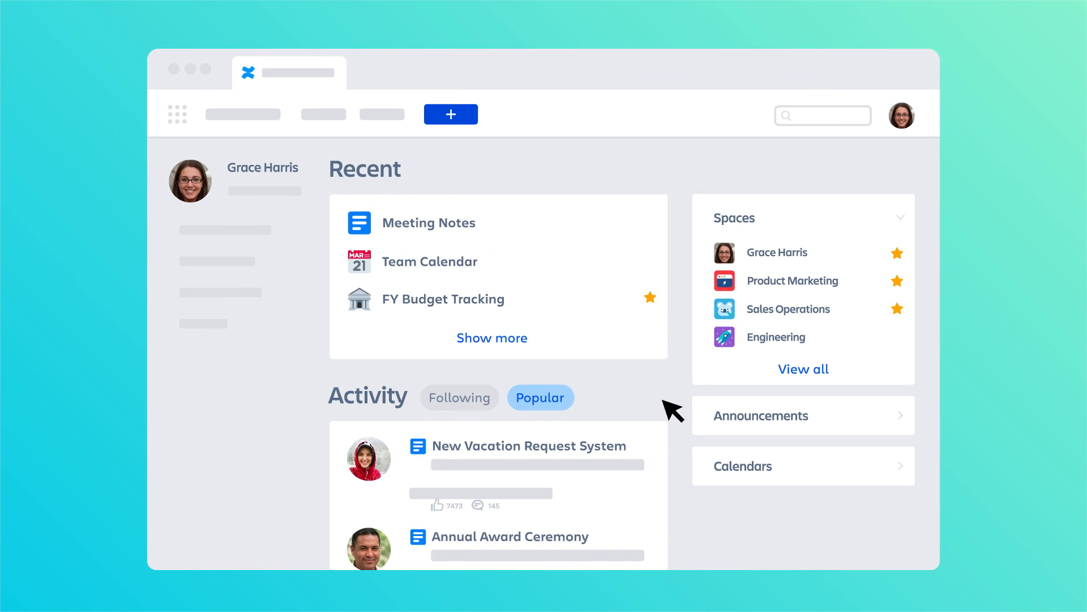
mouse_move(482, 182)
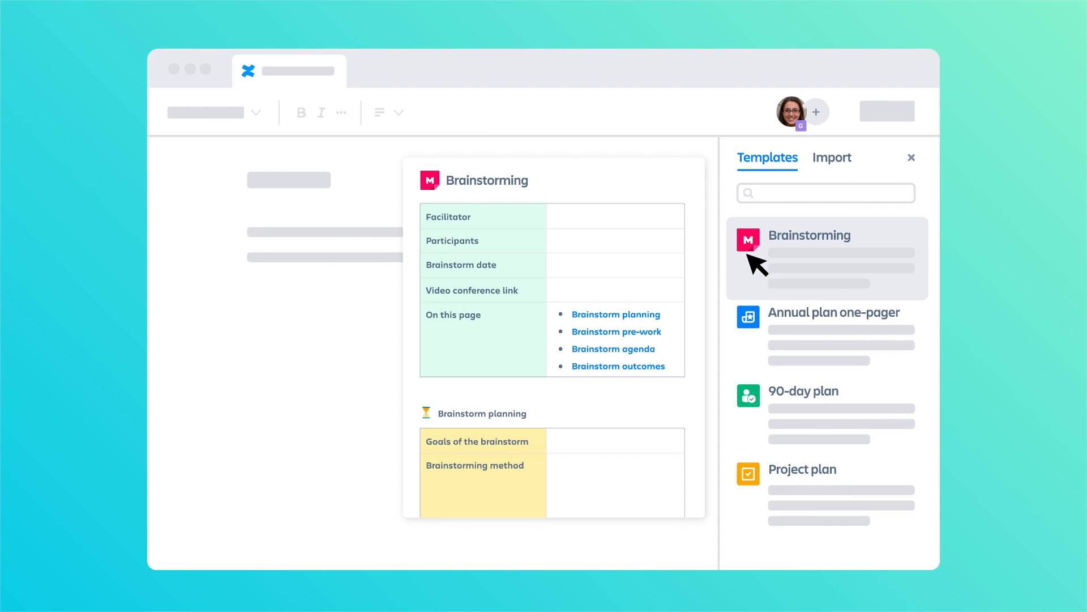
Step: Create a new page from the Project plan template
left_click(802, 469)
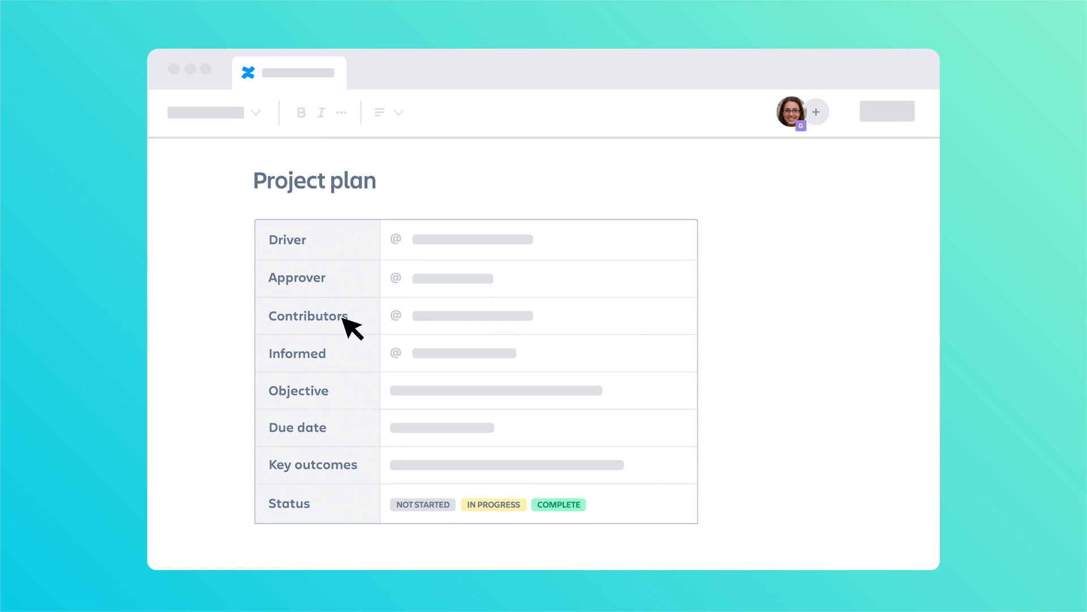
left_click(471, 239)
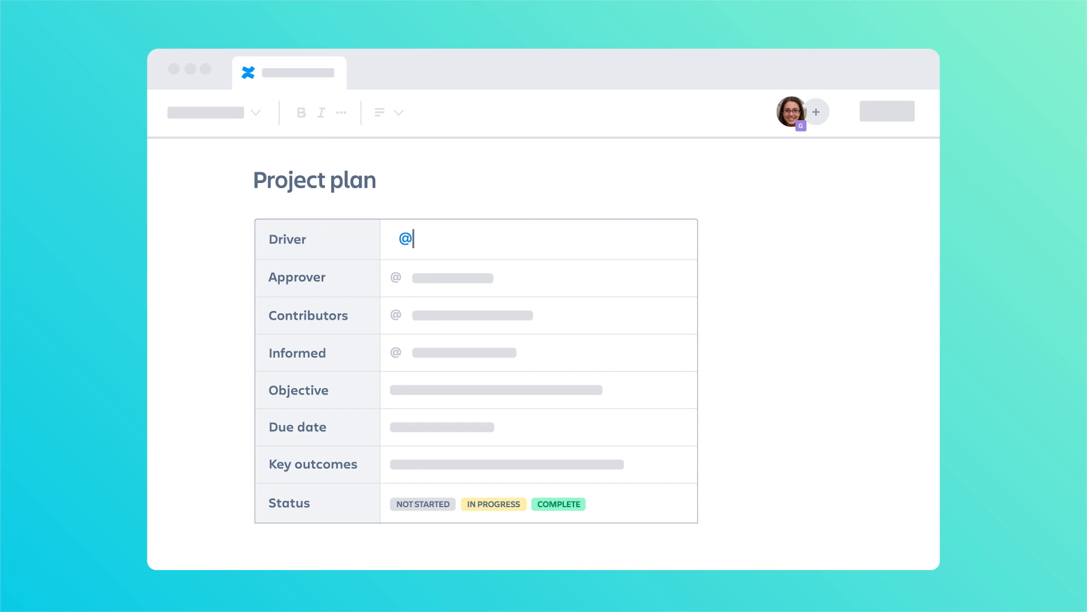
type("Grace Harris")
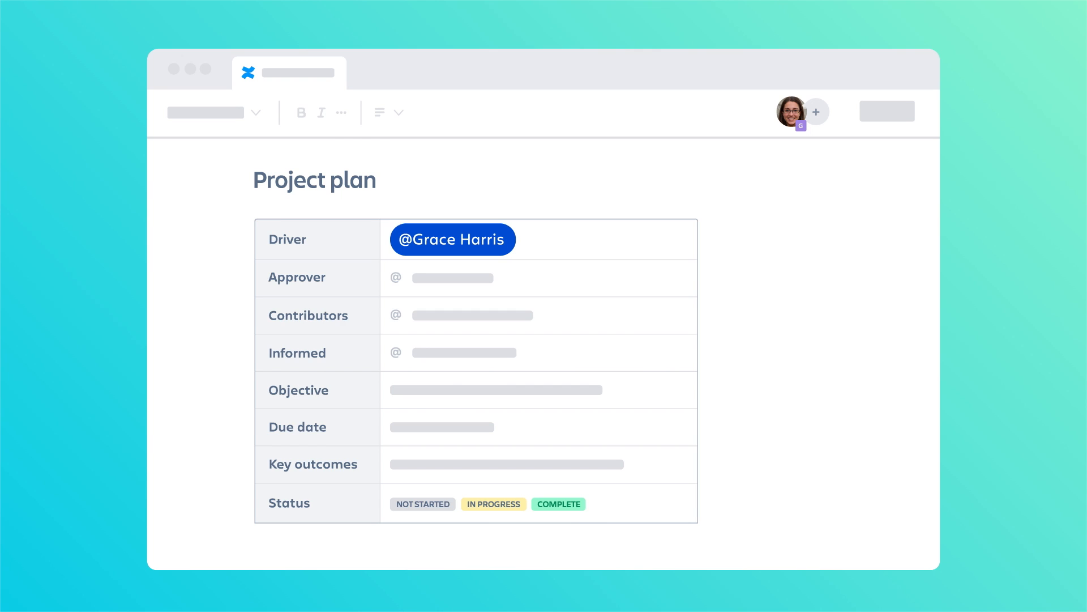
scroll("down", 3)
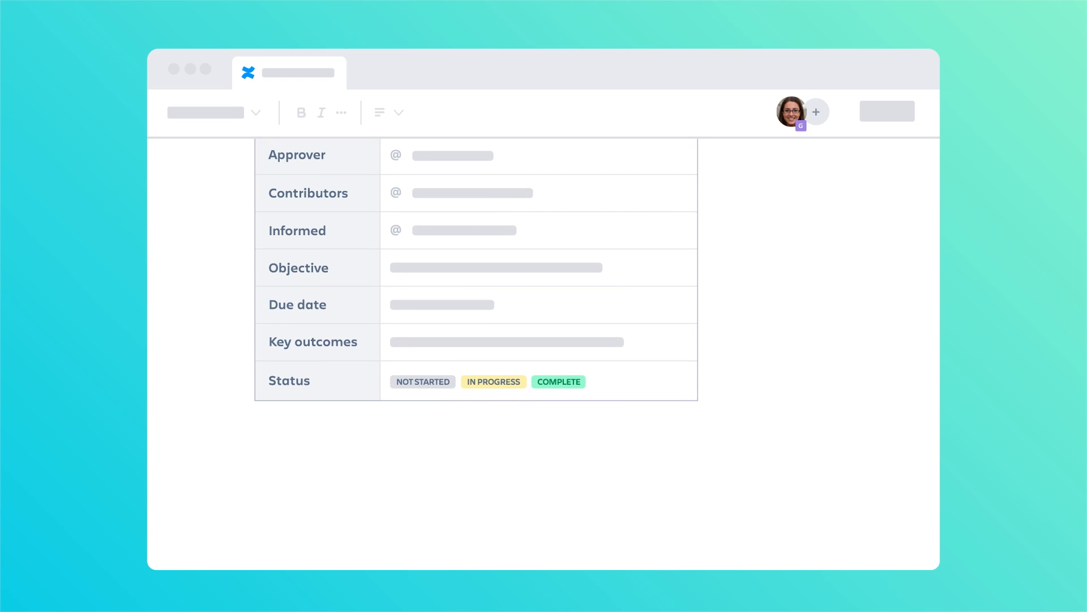
left_click(441, 304)
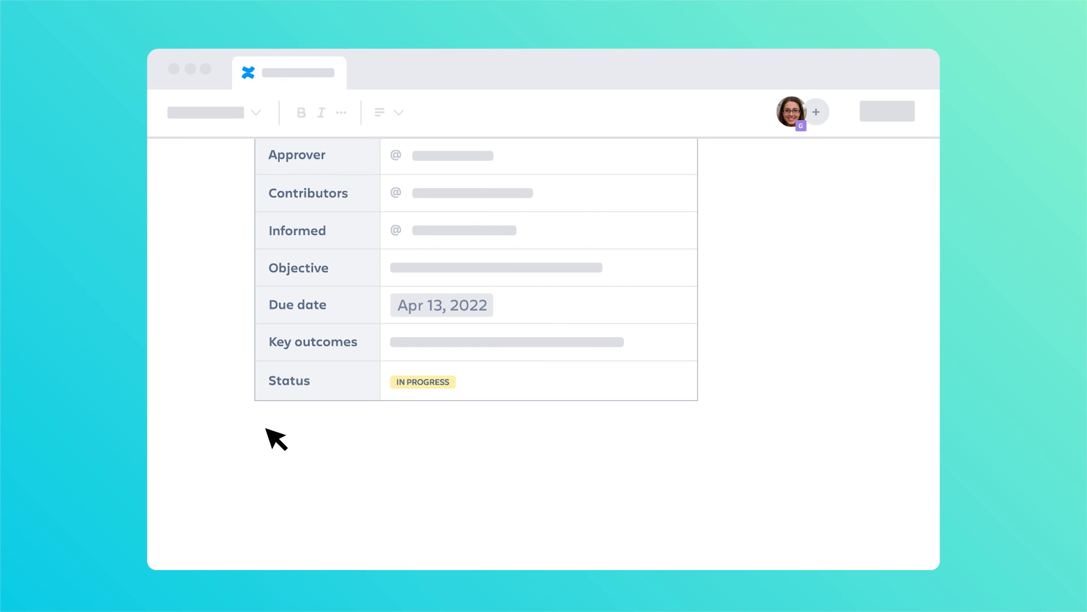
type("/table of Contents")
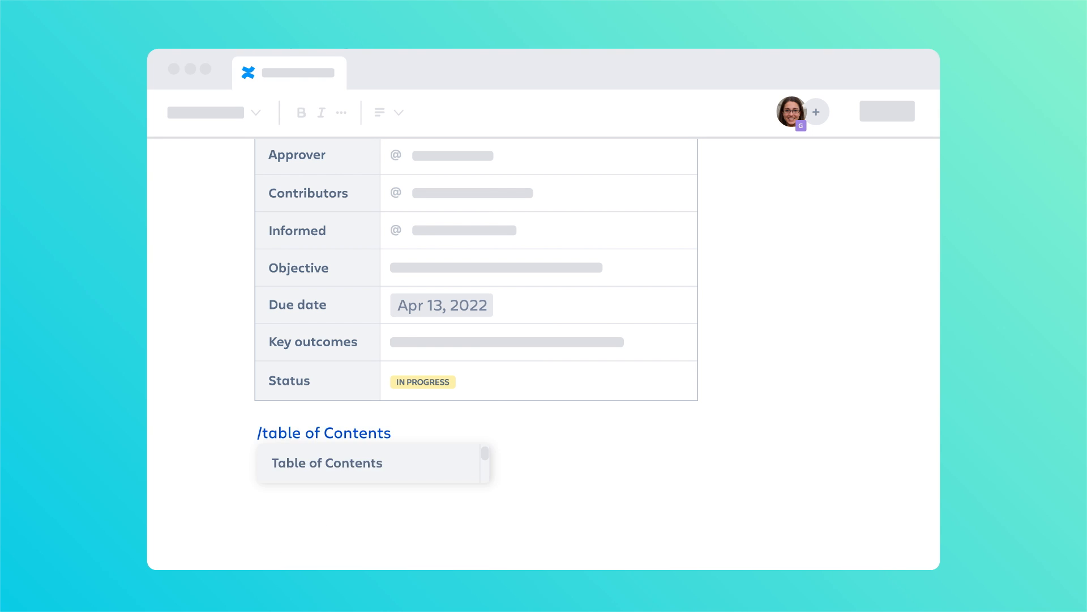
Step: Insert a Table of Contents macro with list output type below the plan table
left_click(326, 462)
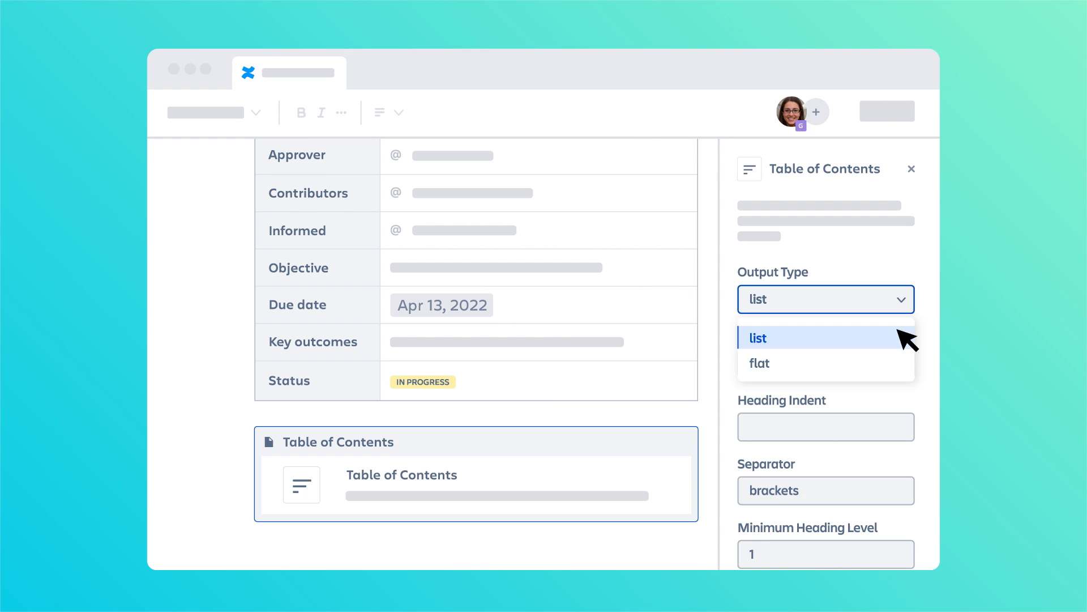
left_click(759, 362)
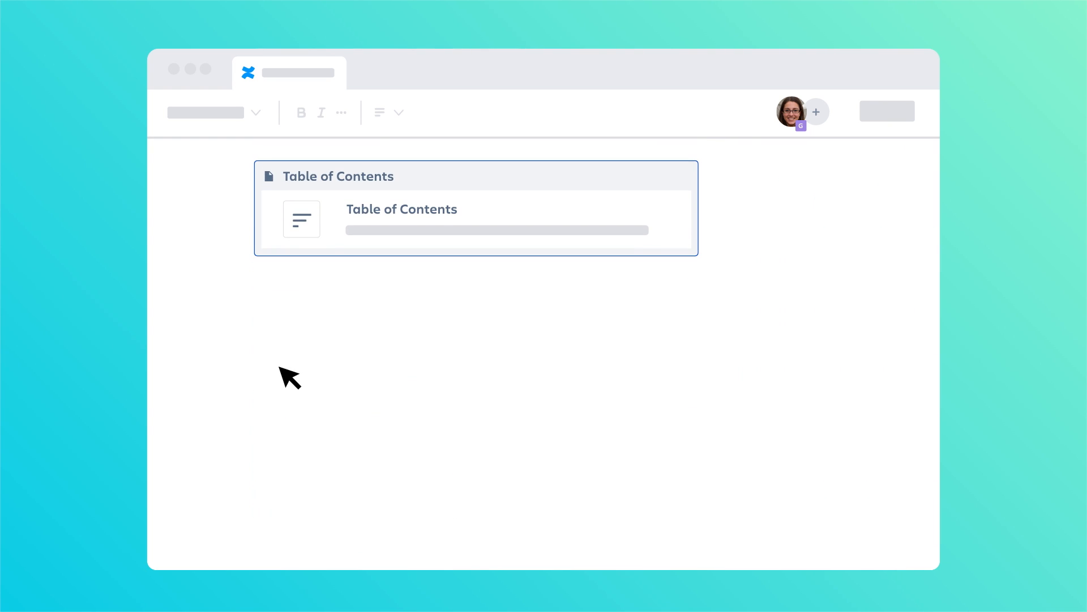
Step: Embed the Build beautiful & smart pages YouTube video under the table of contents
left_click(256, 306)
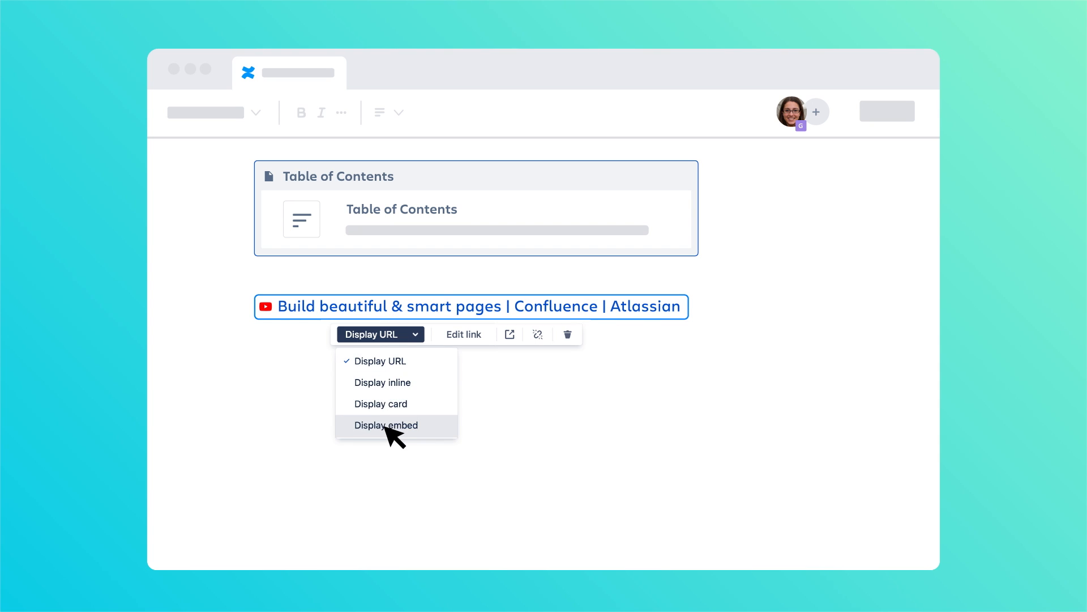
left_click(387, 425)
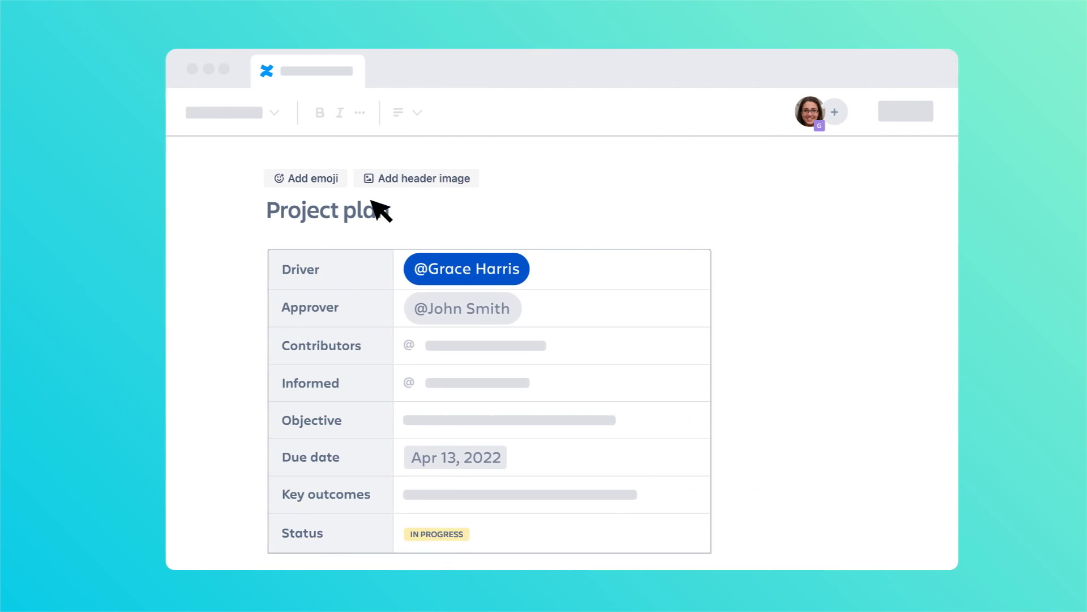
Step: Add a plant header image, save the page as a draft, and reopen Project Plan from Recent
left_click(417, 179)
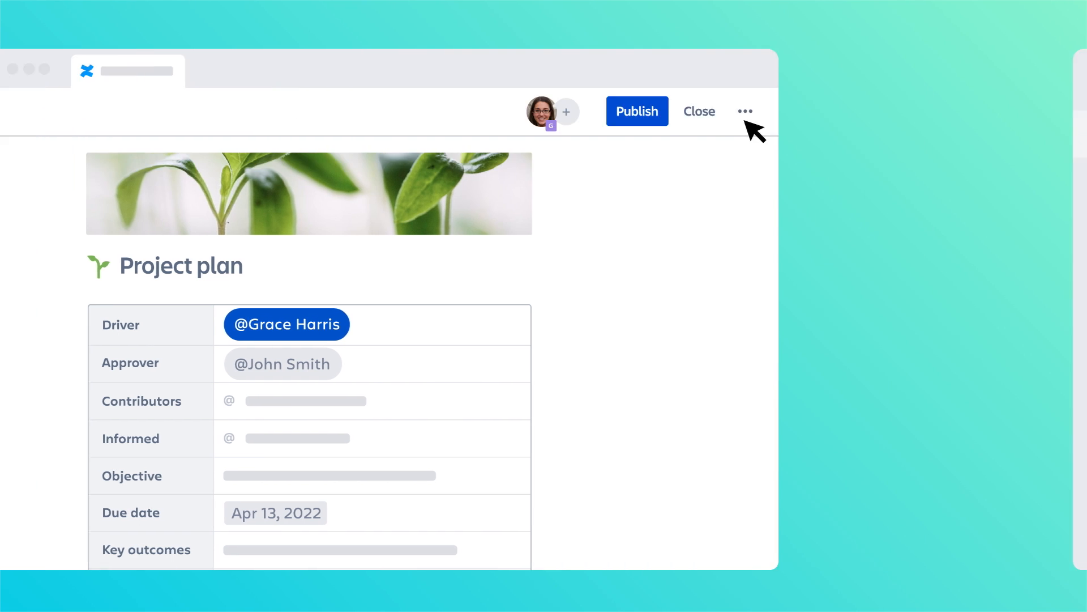
left_click(700, 111)
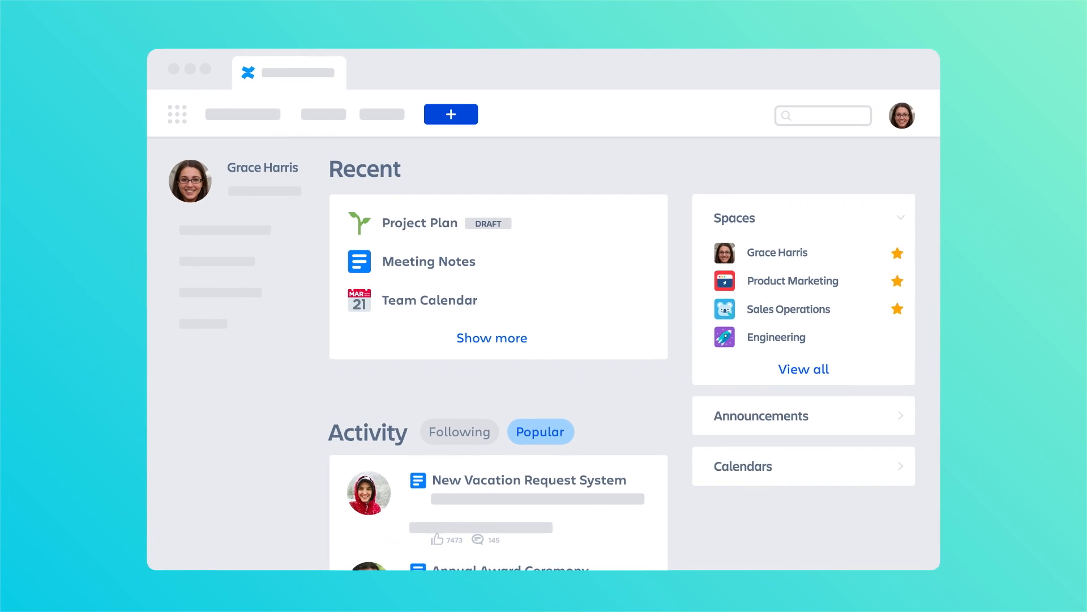
left_click(419, 222)
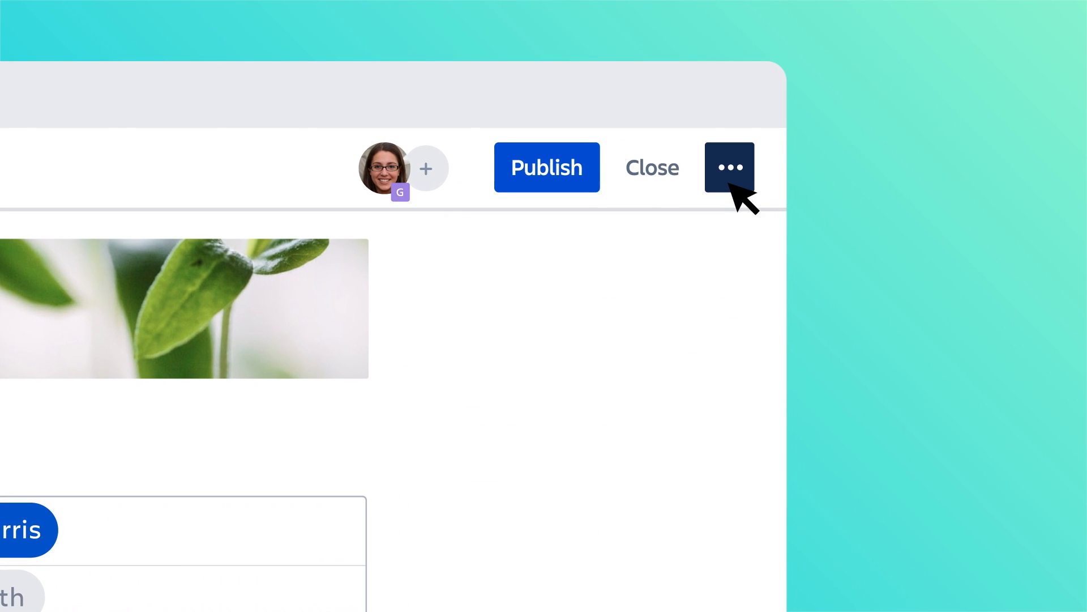
Step: Show the extra publishing options, including Schedule publish, next to Publish
left_click(729, 167)
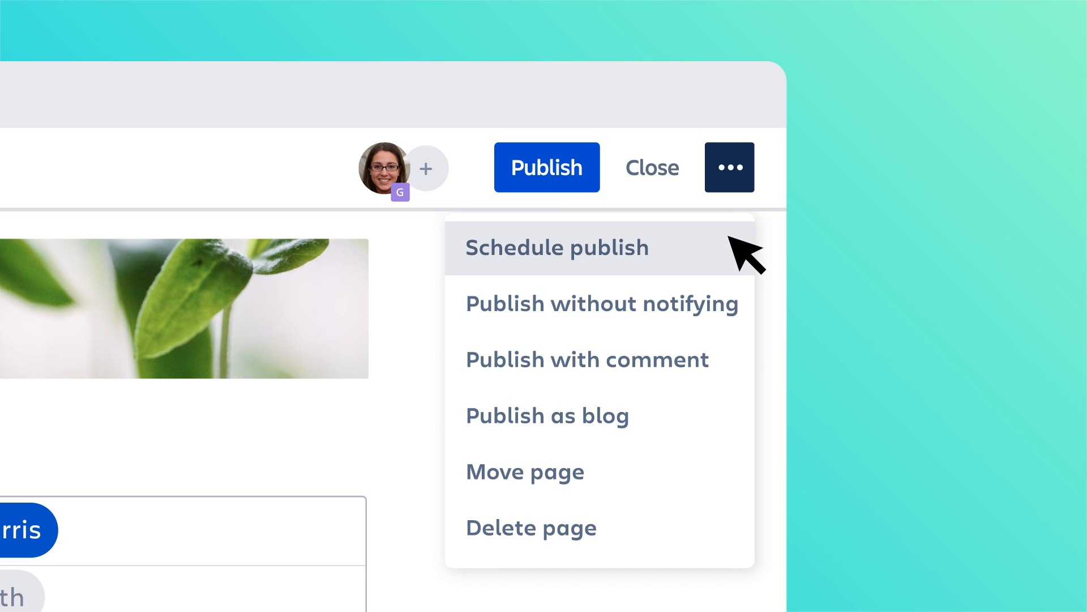
mouse_move(745, 428)
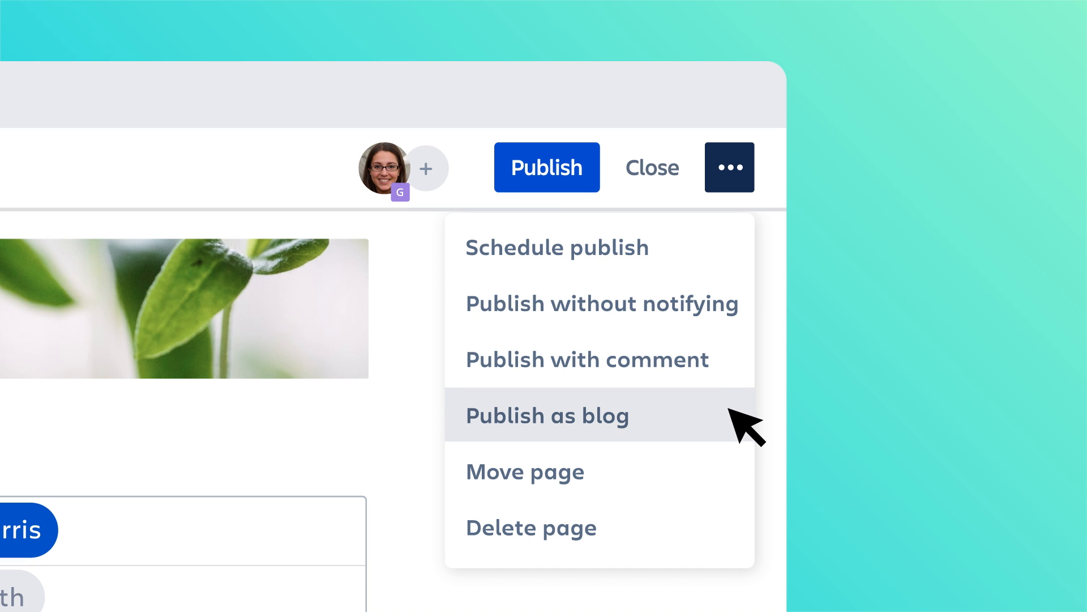